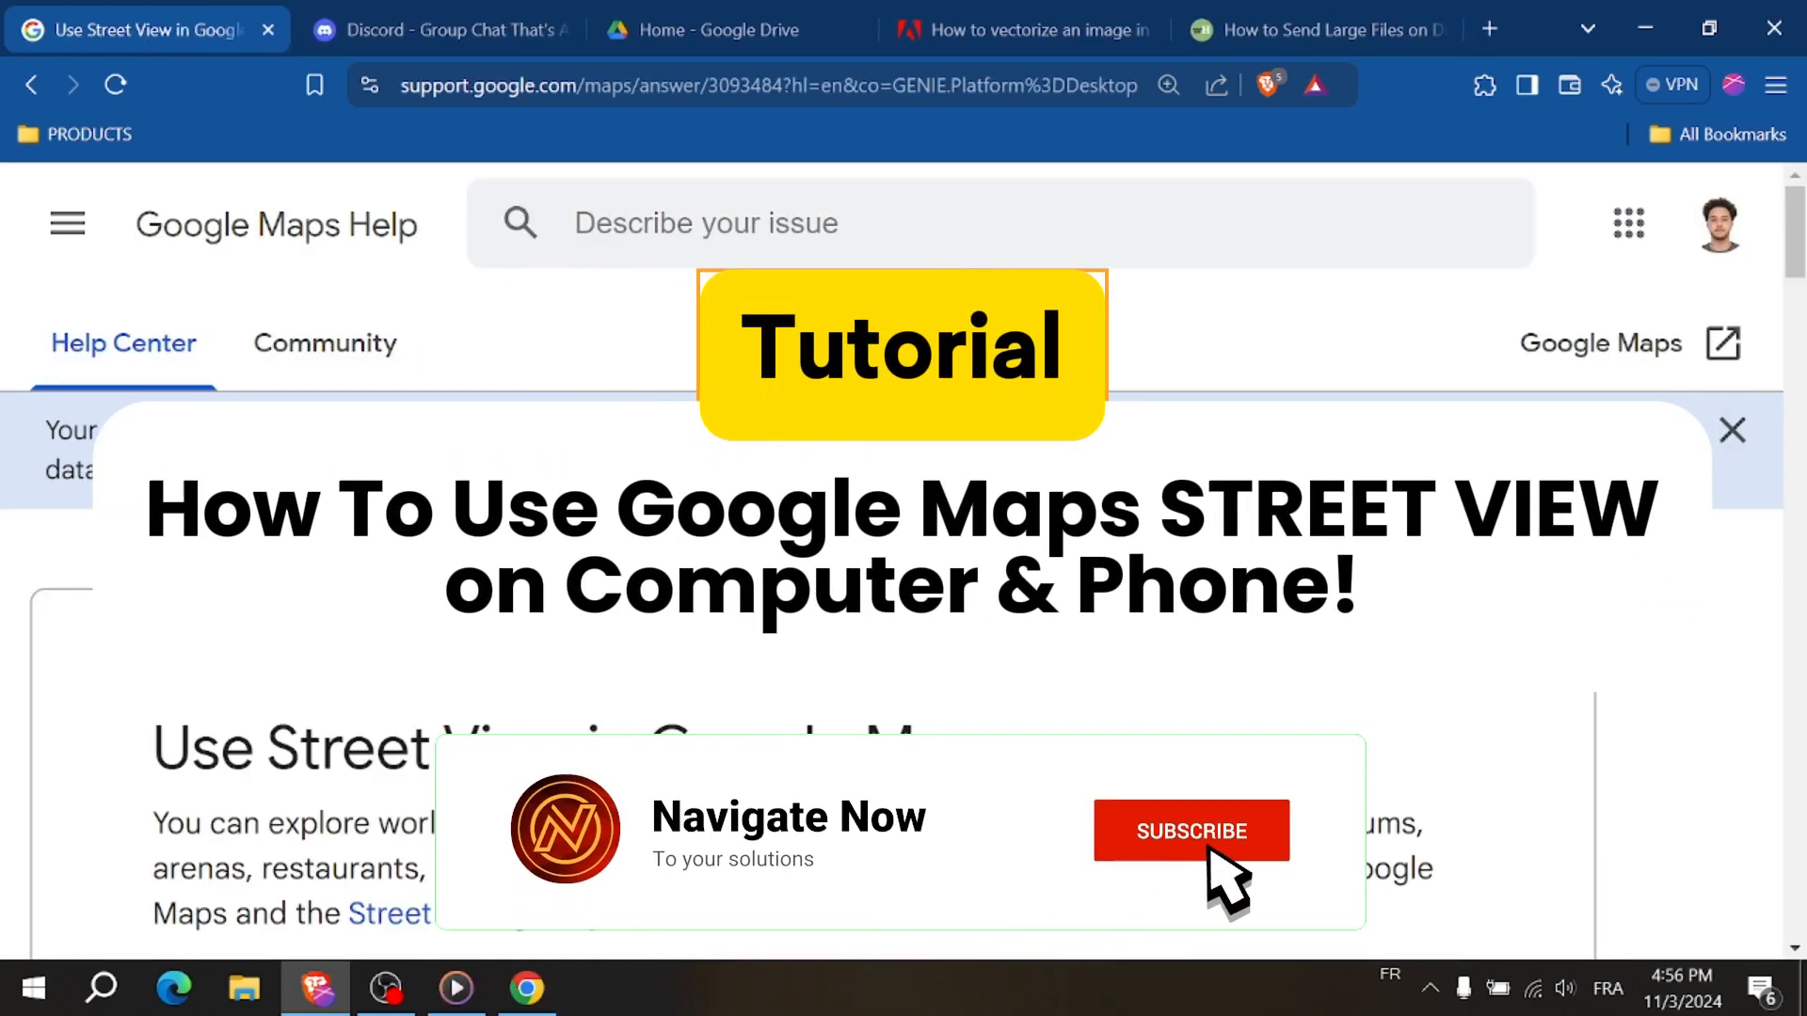
- Open a new Brave tab and load Google Maps by typing 'mapas.' in the address bar
left_click(1191, 831)
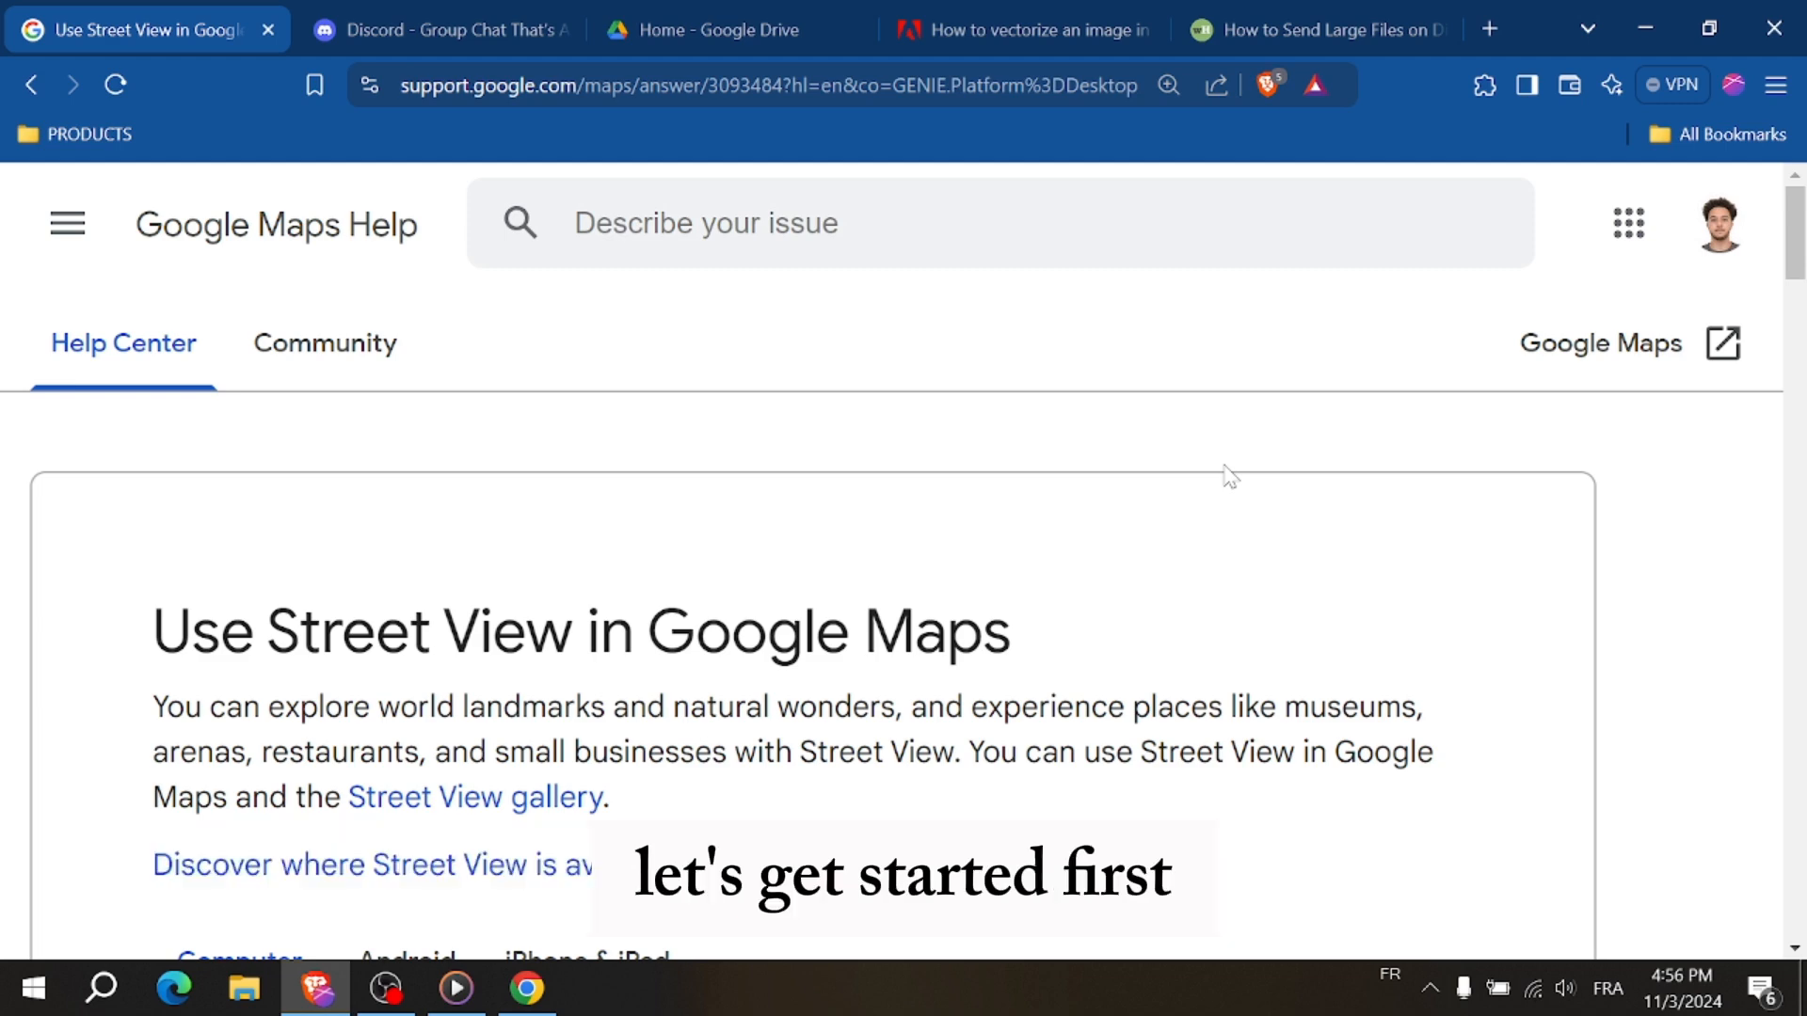
left_click(1488, 30)
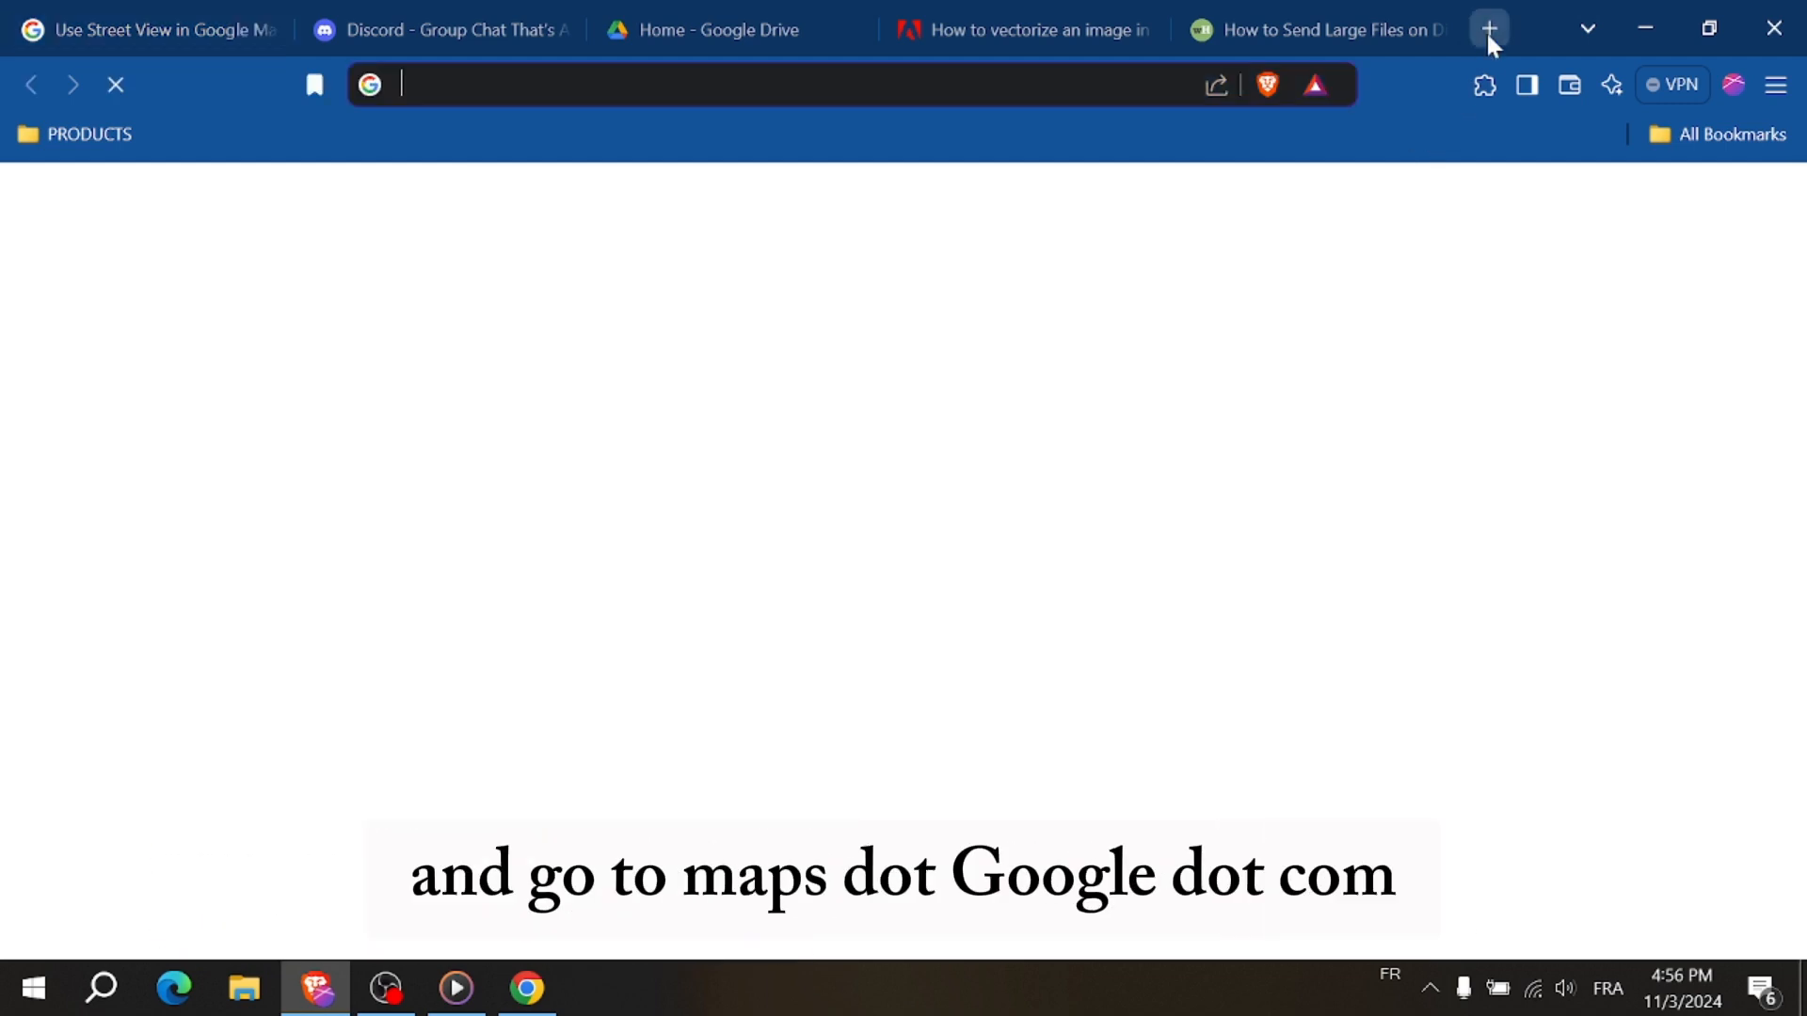
type("mapas.google.com")
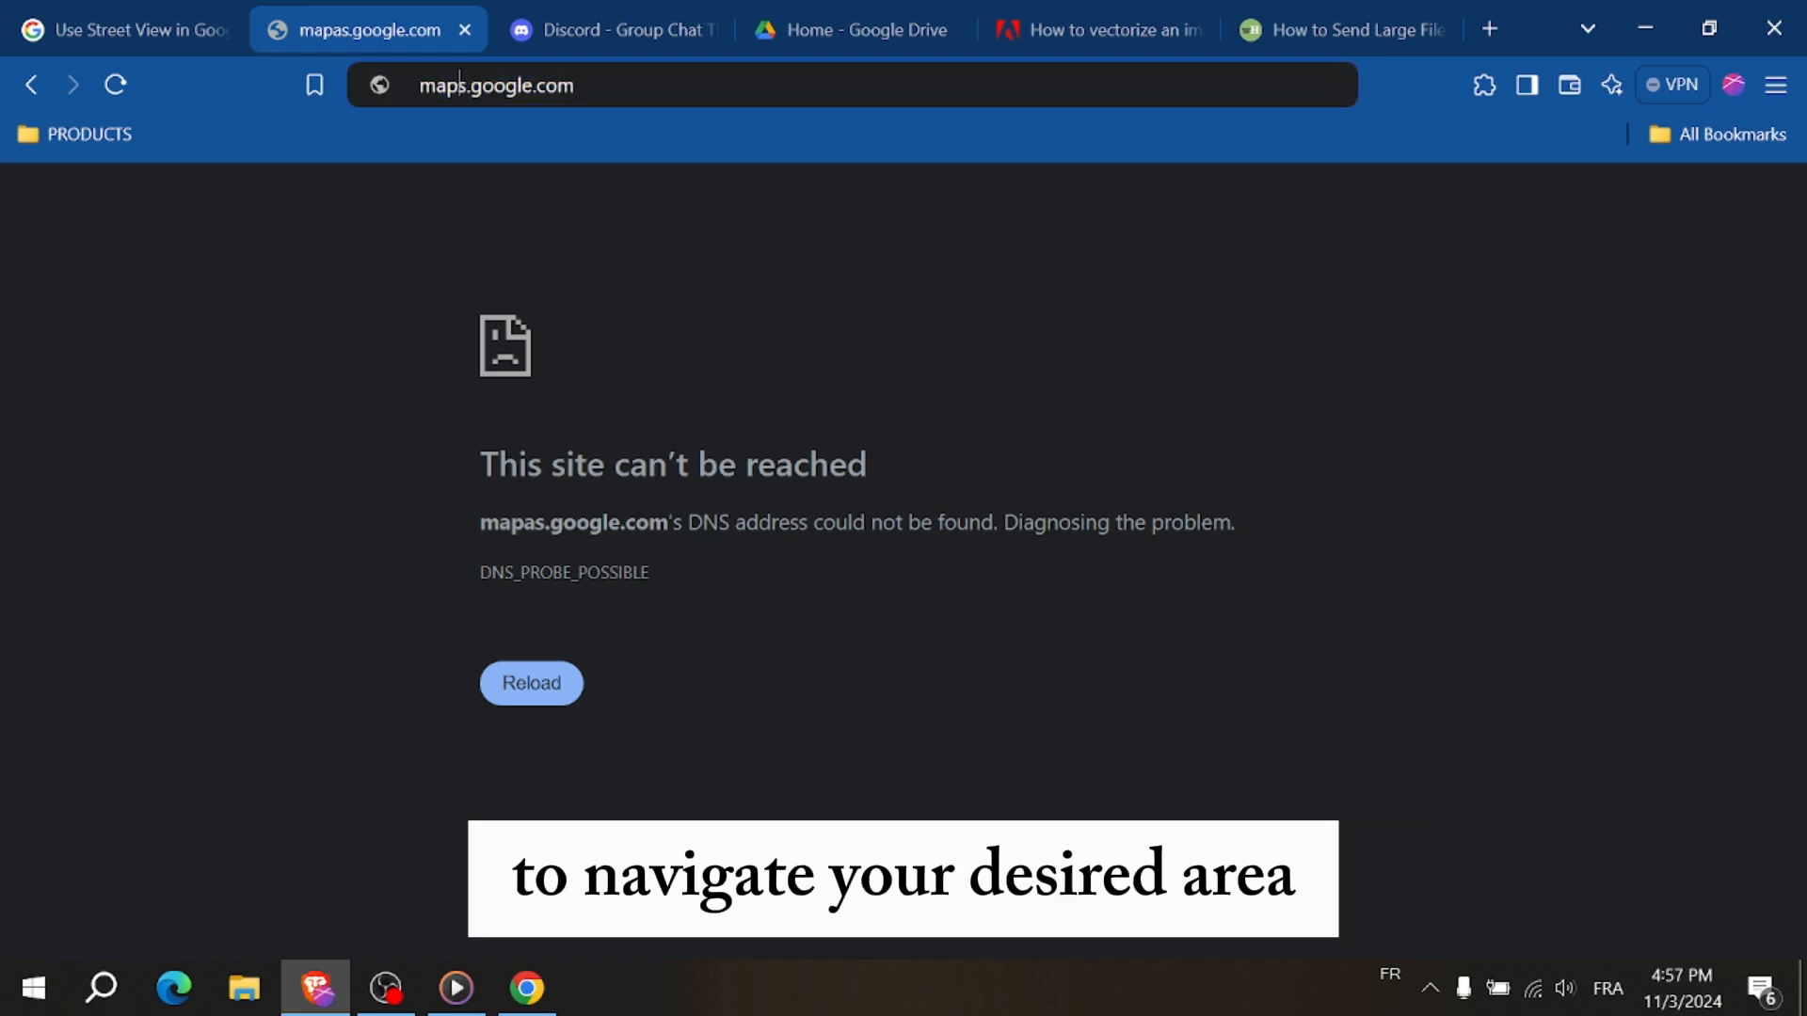
left_click(122, 29)
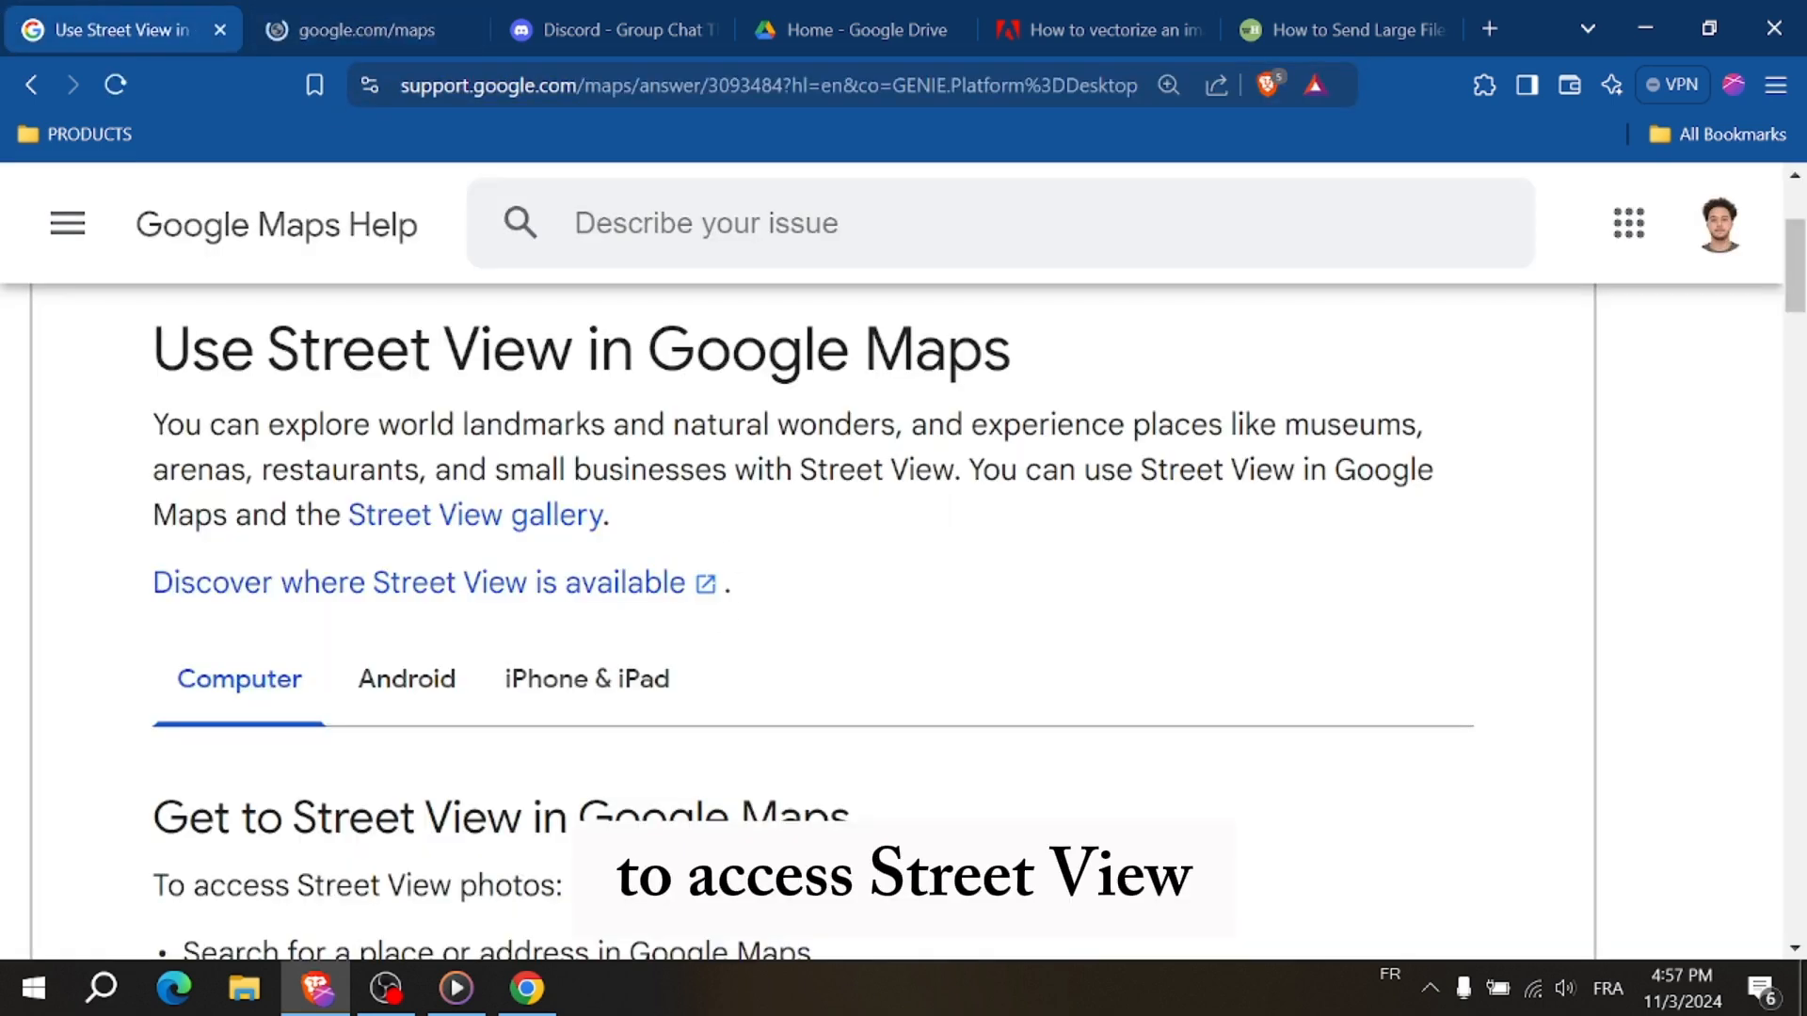
left_click(352, 29)
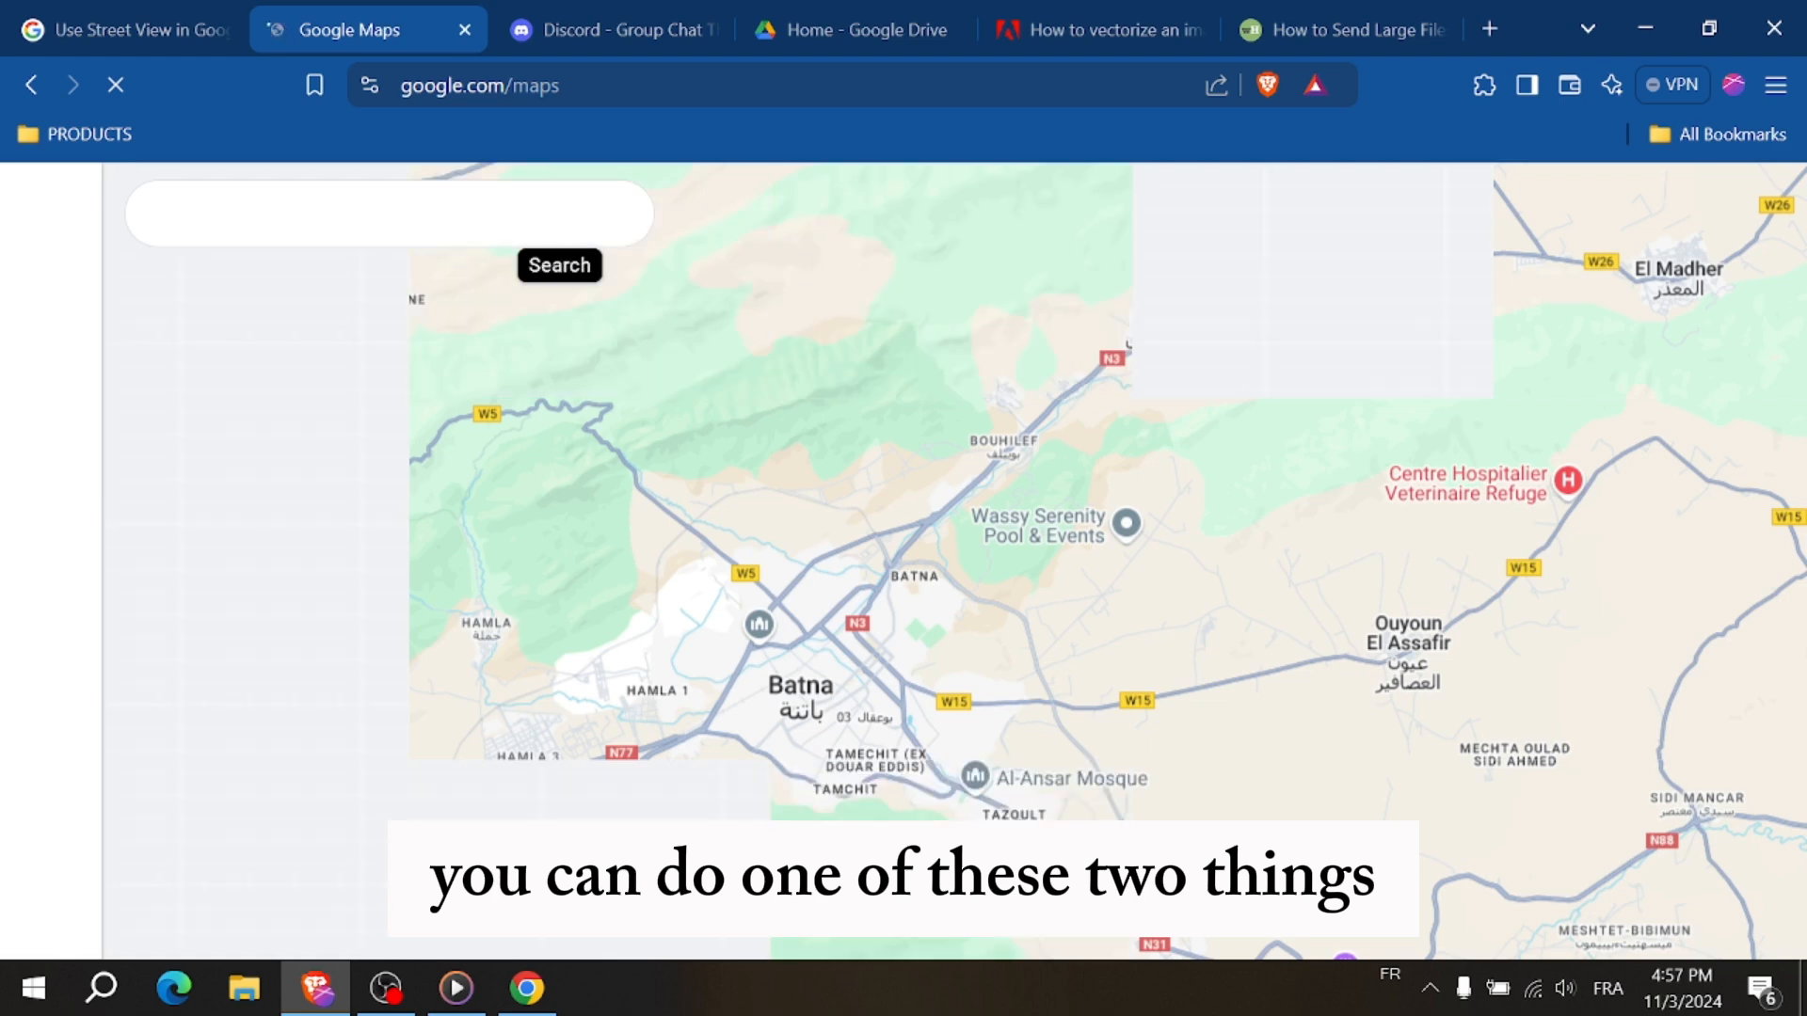
- Search Google Maps for New York, typing 'New y' into the search box
type("New y")
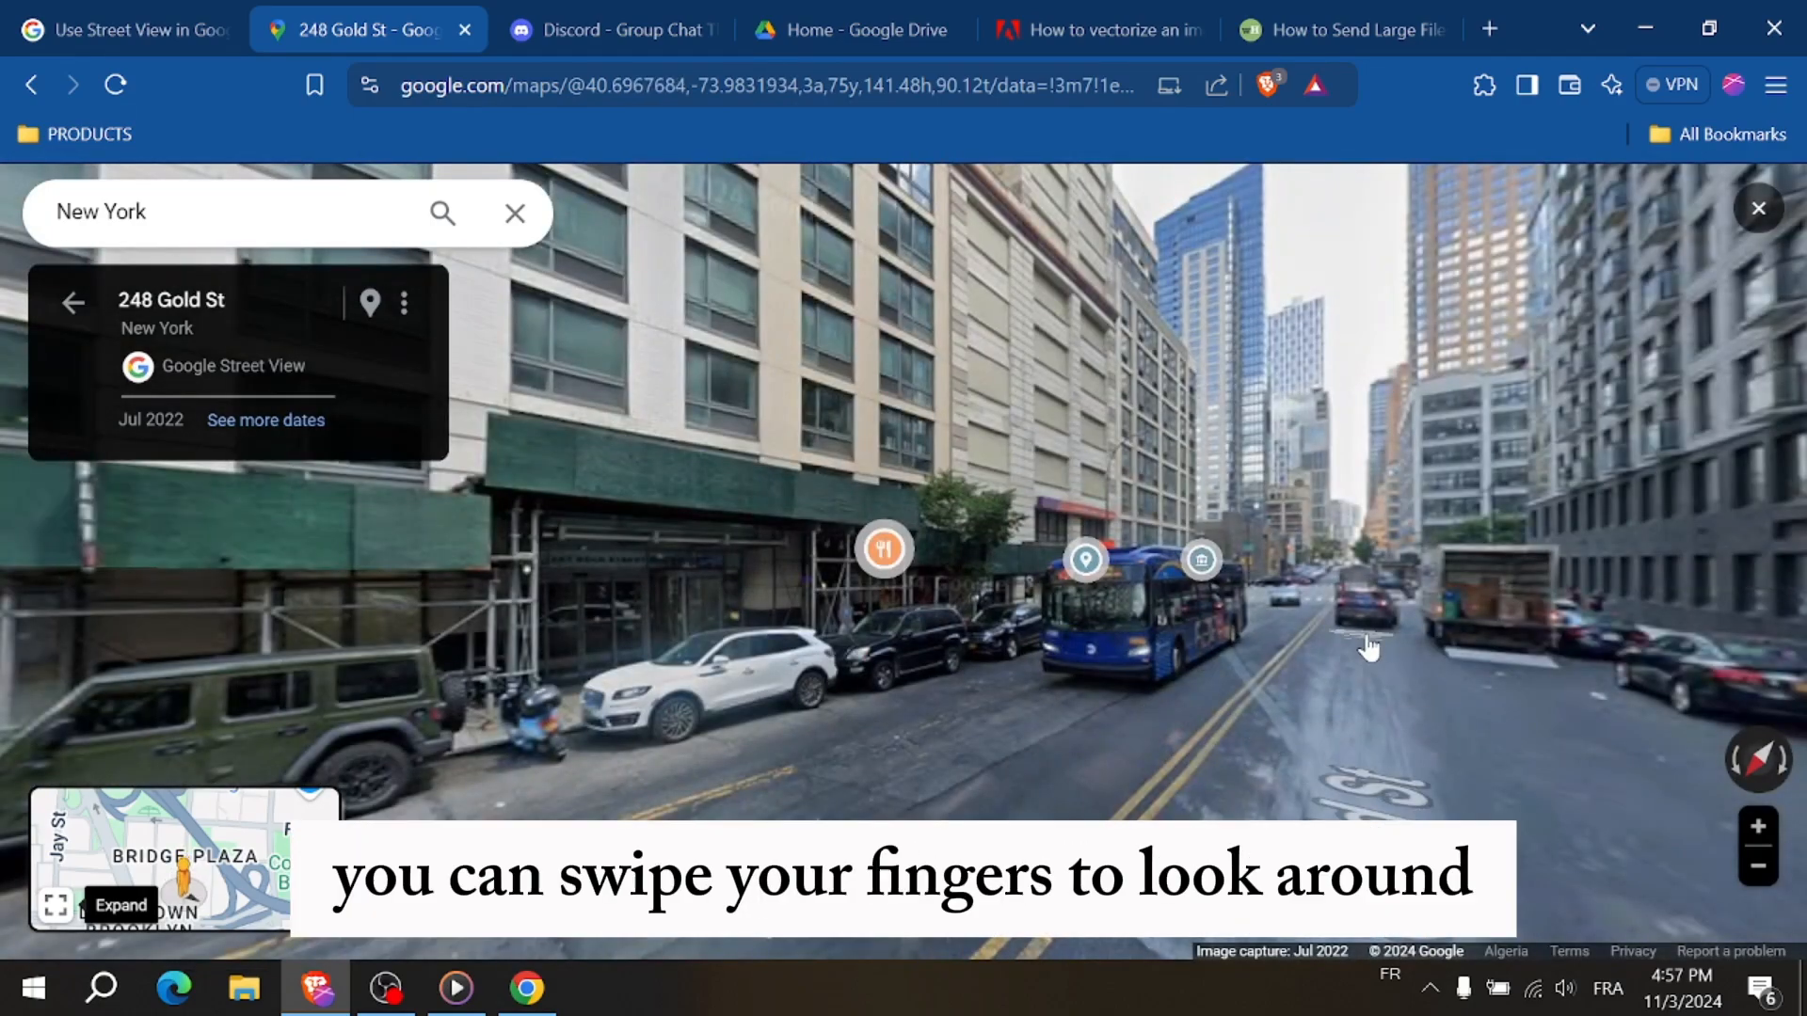
- Walk Gold St to 172 Tillary St, then exit Street View and clear the New York search
left_click(1370, 646)
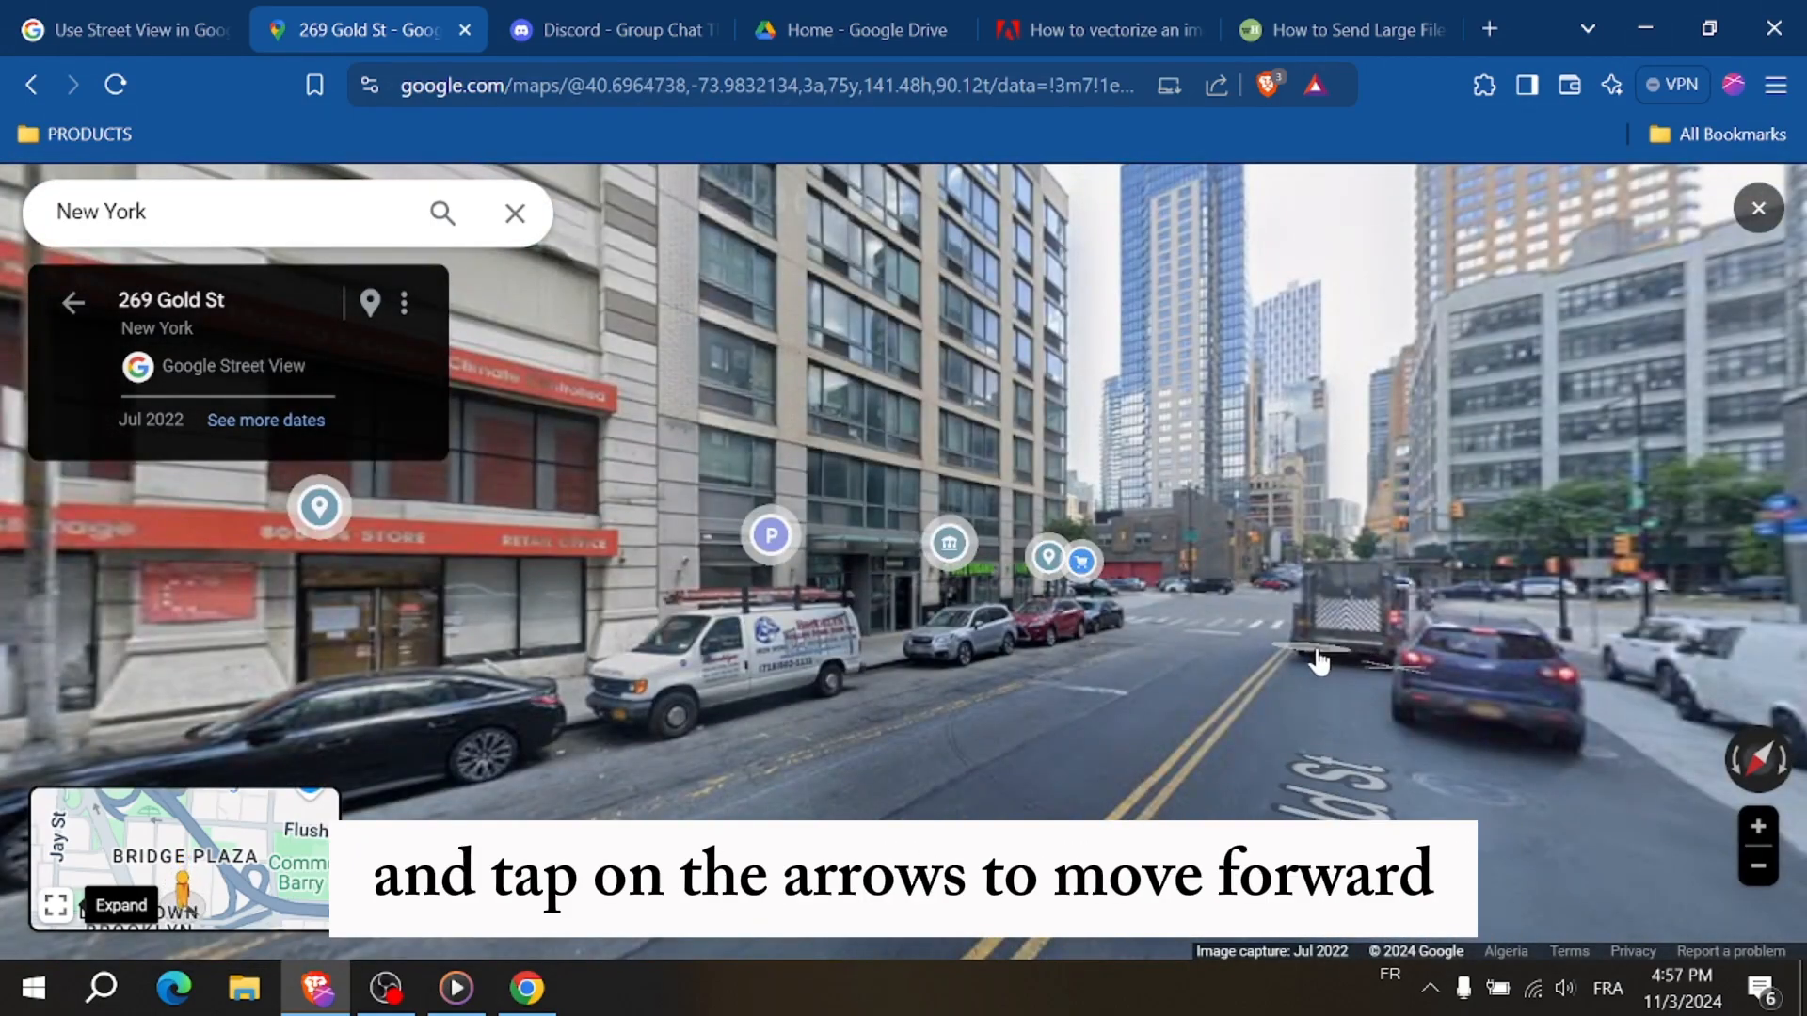
left_click(1319, 662)
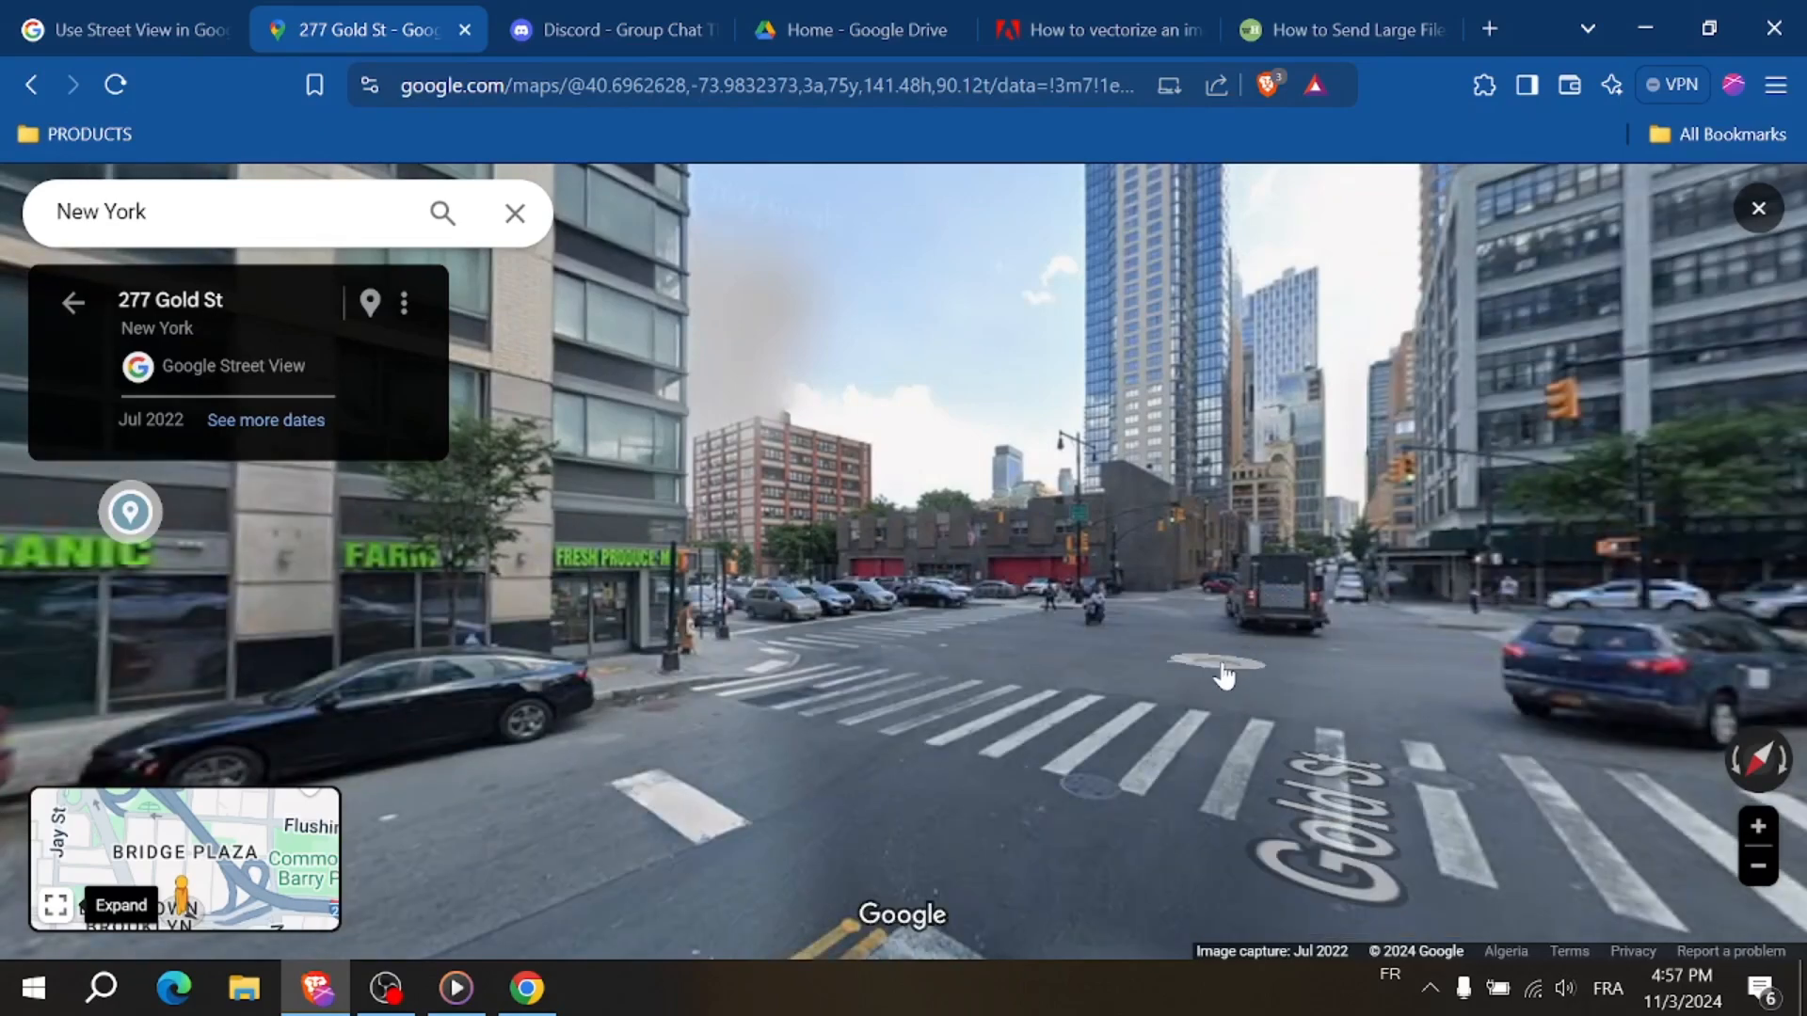
left_click(1222, 668)
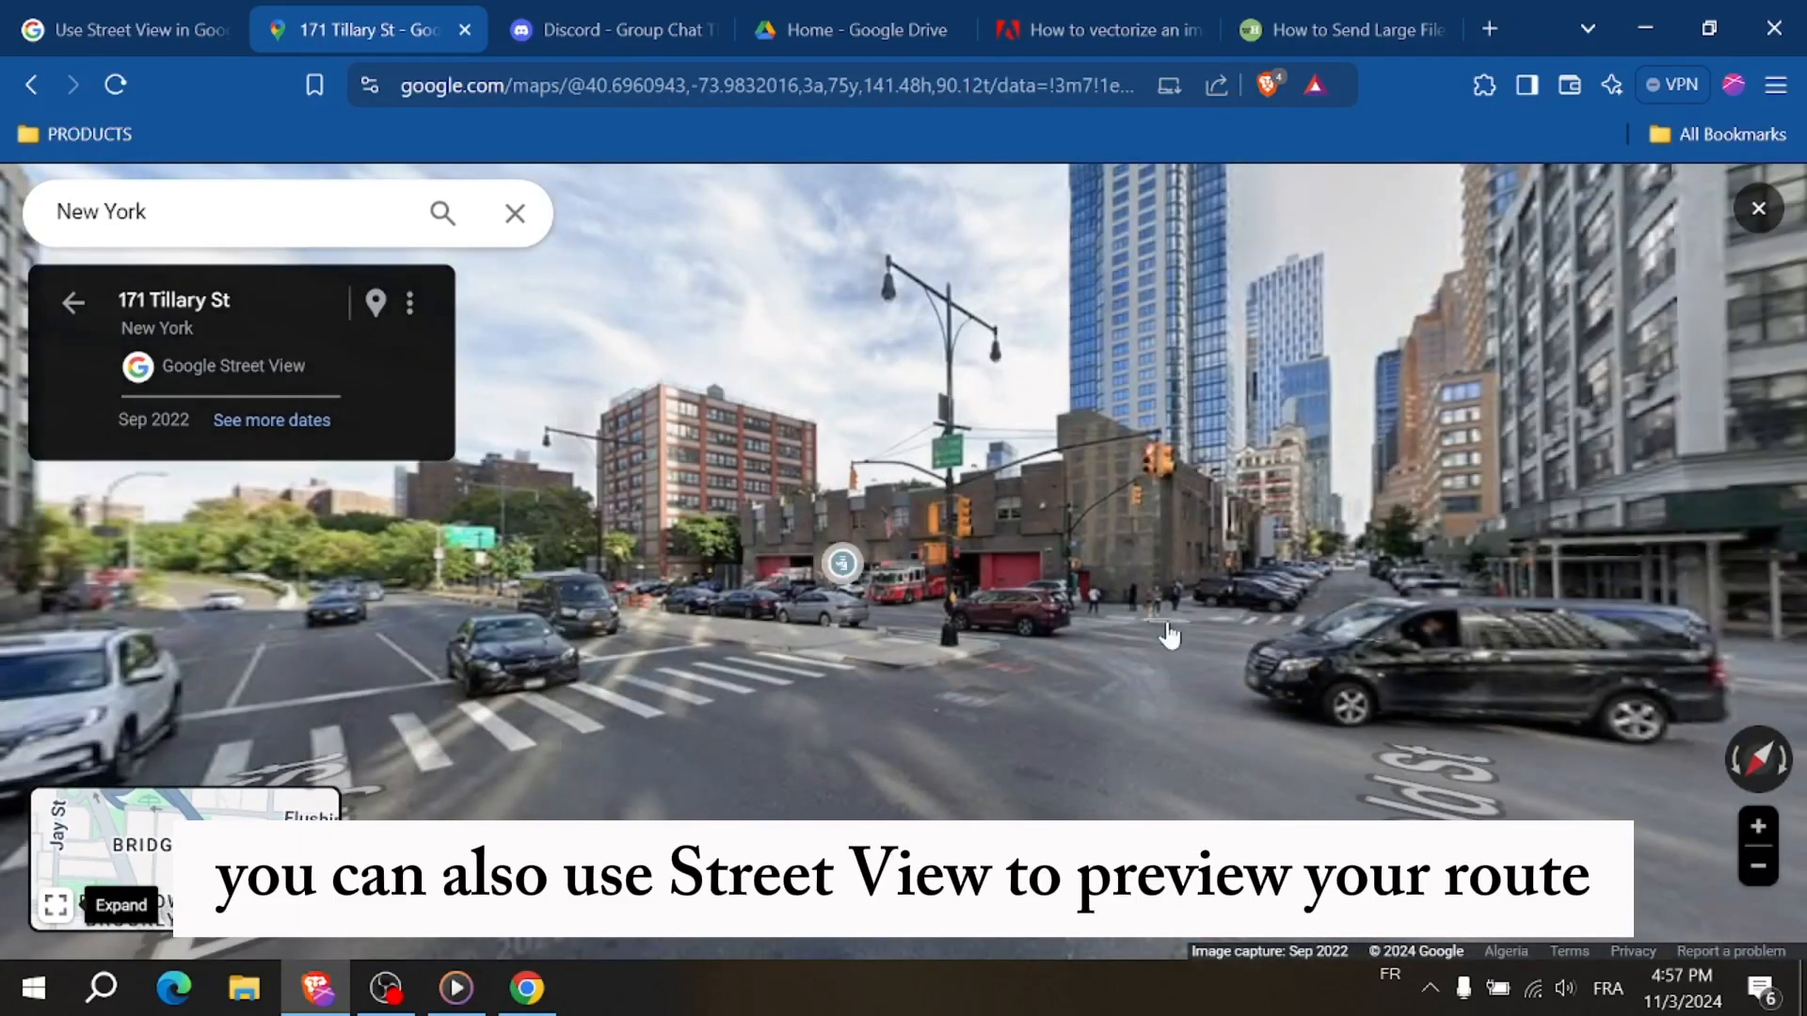
left_click(1170, 635)
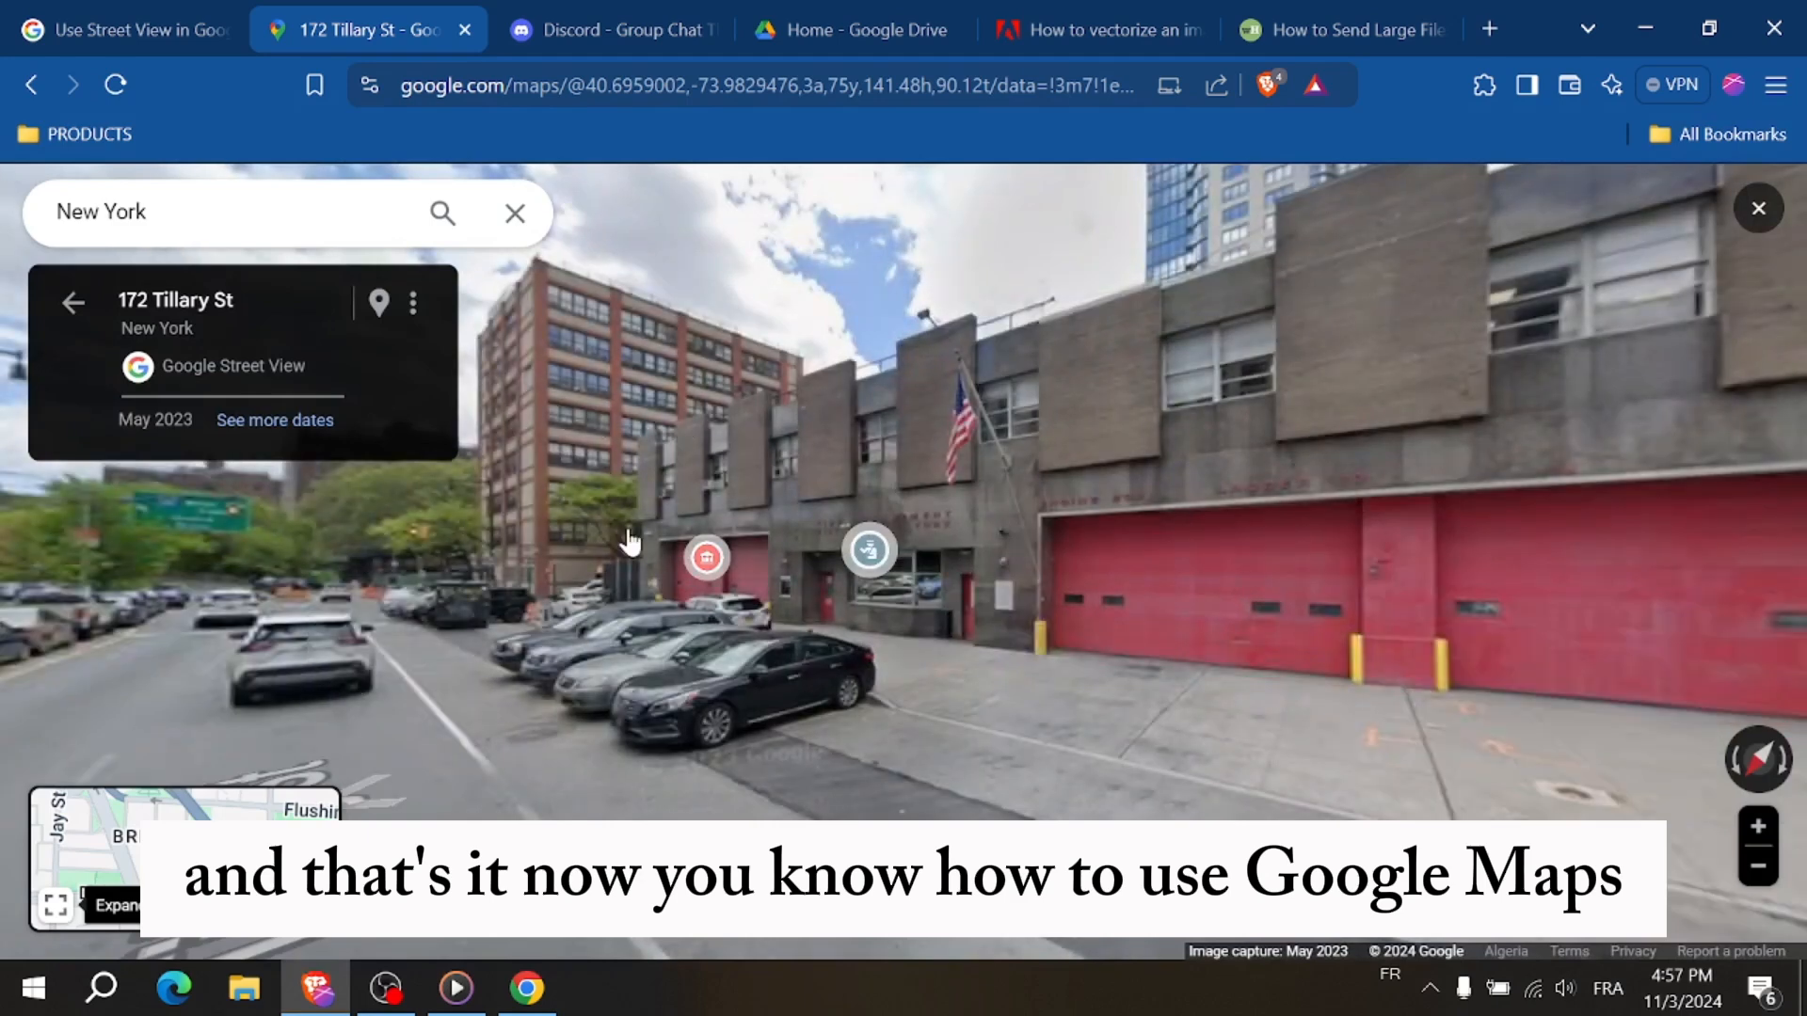
mouse_move(707, 556)
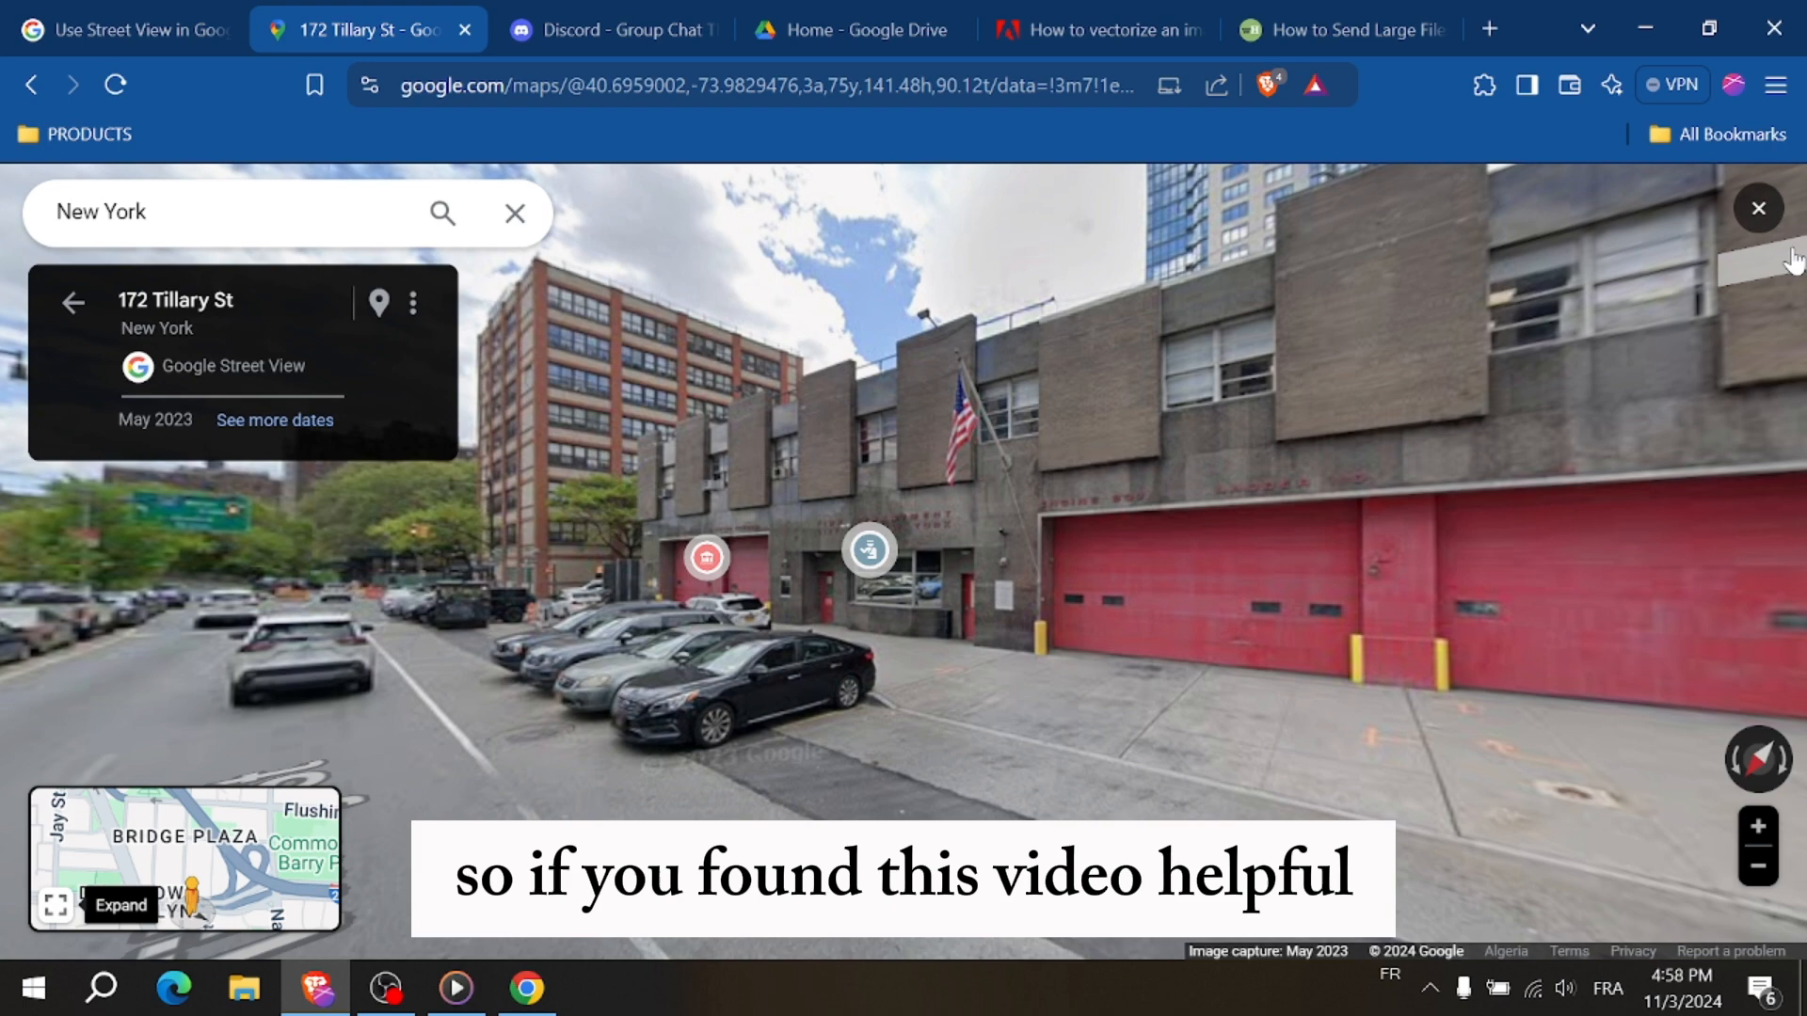
left_click(1757, 209)
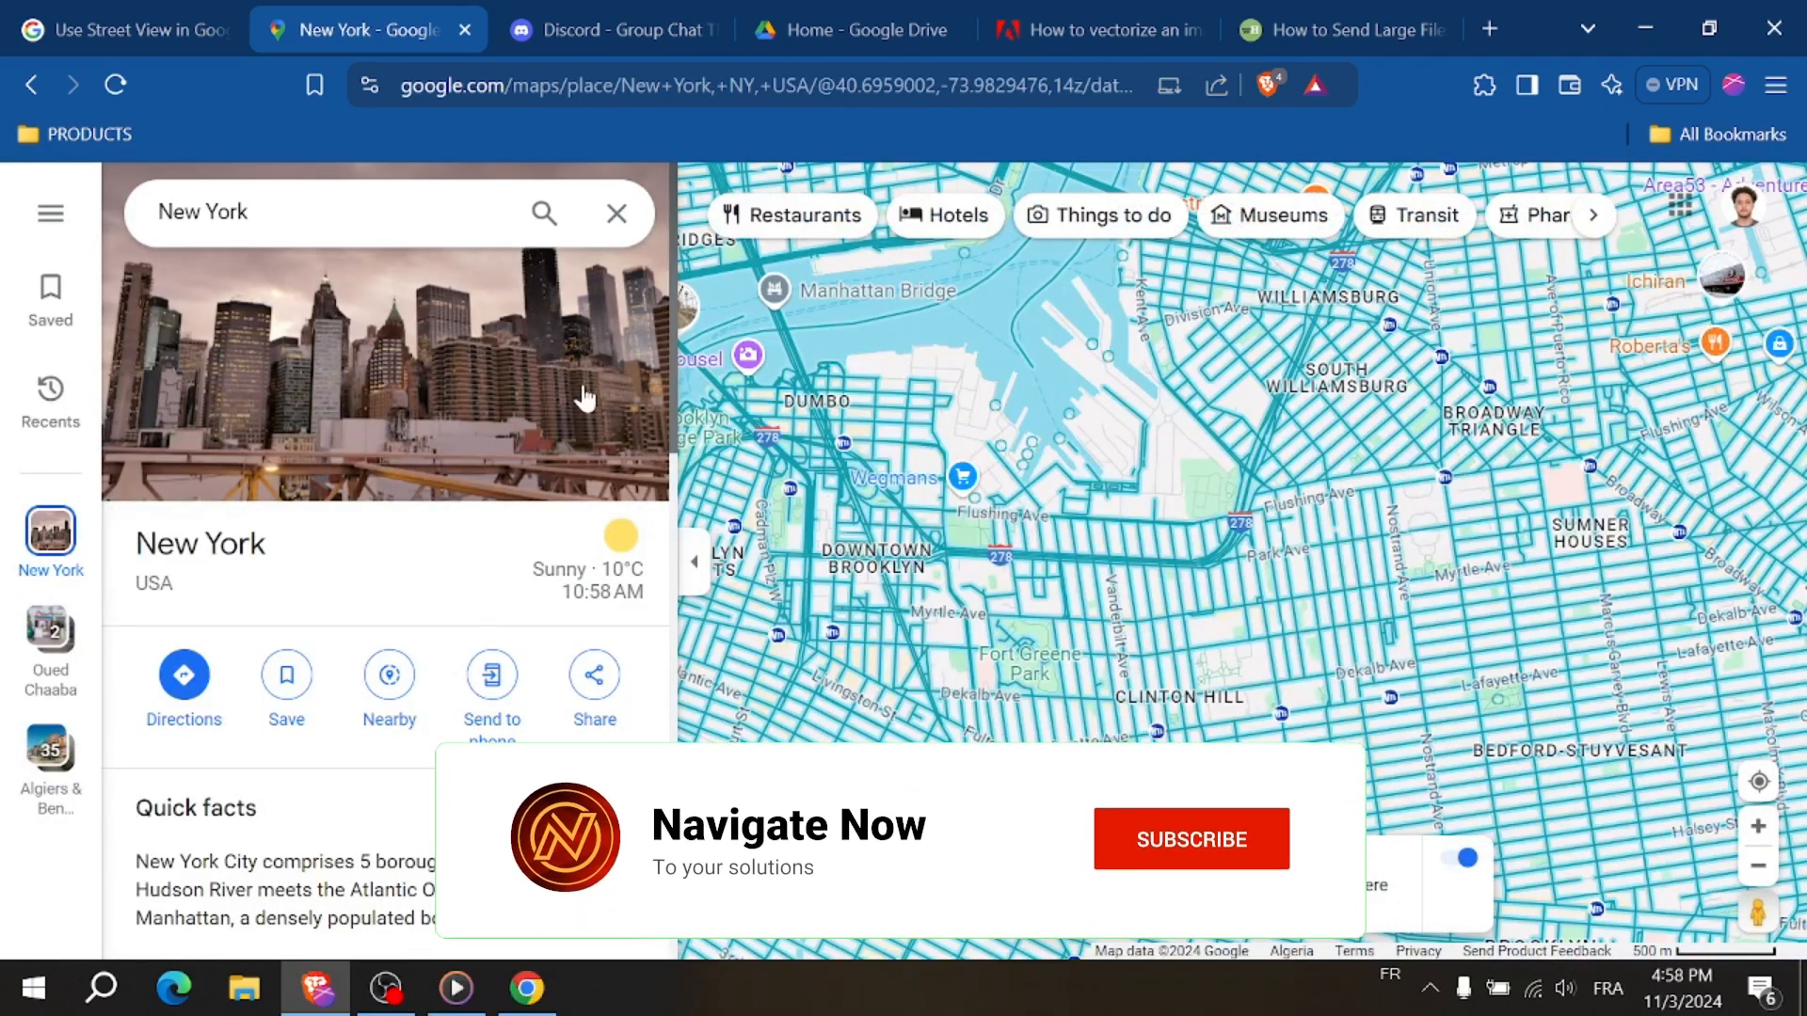
left_click(616, 213)
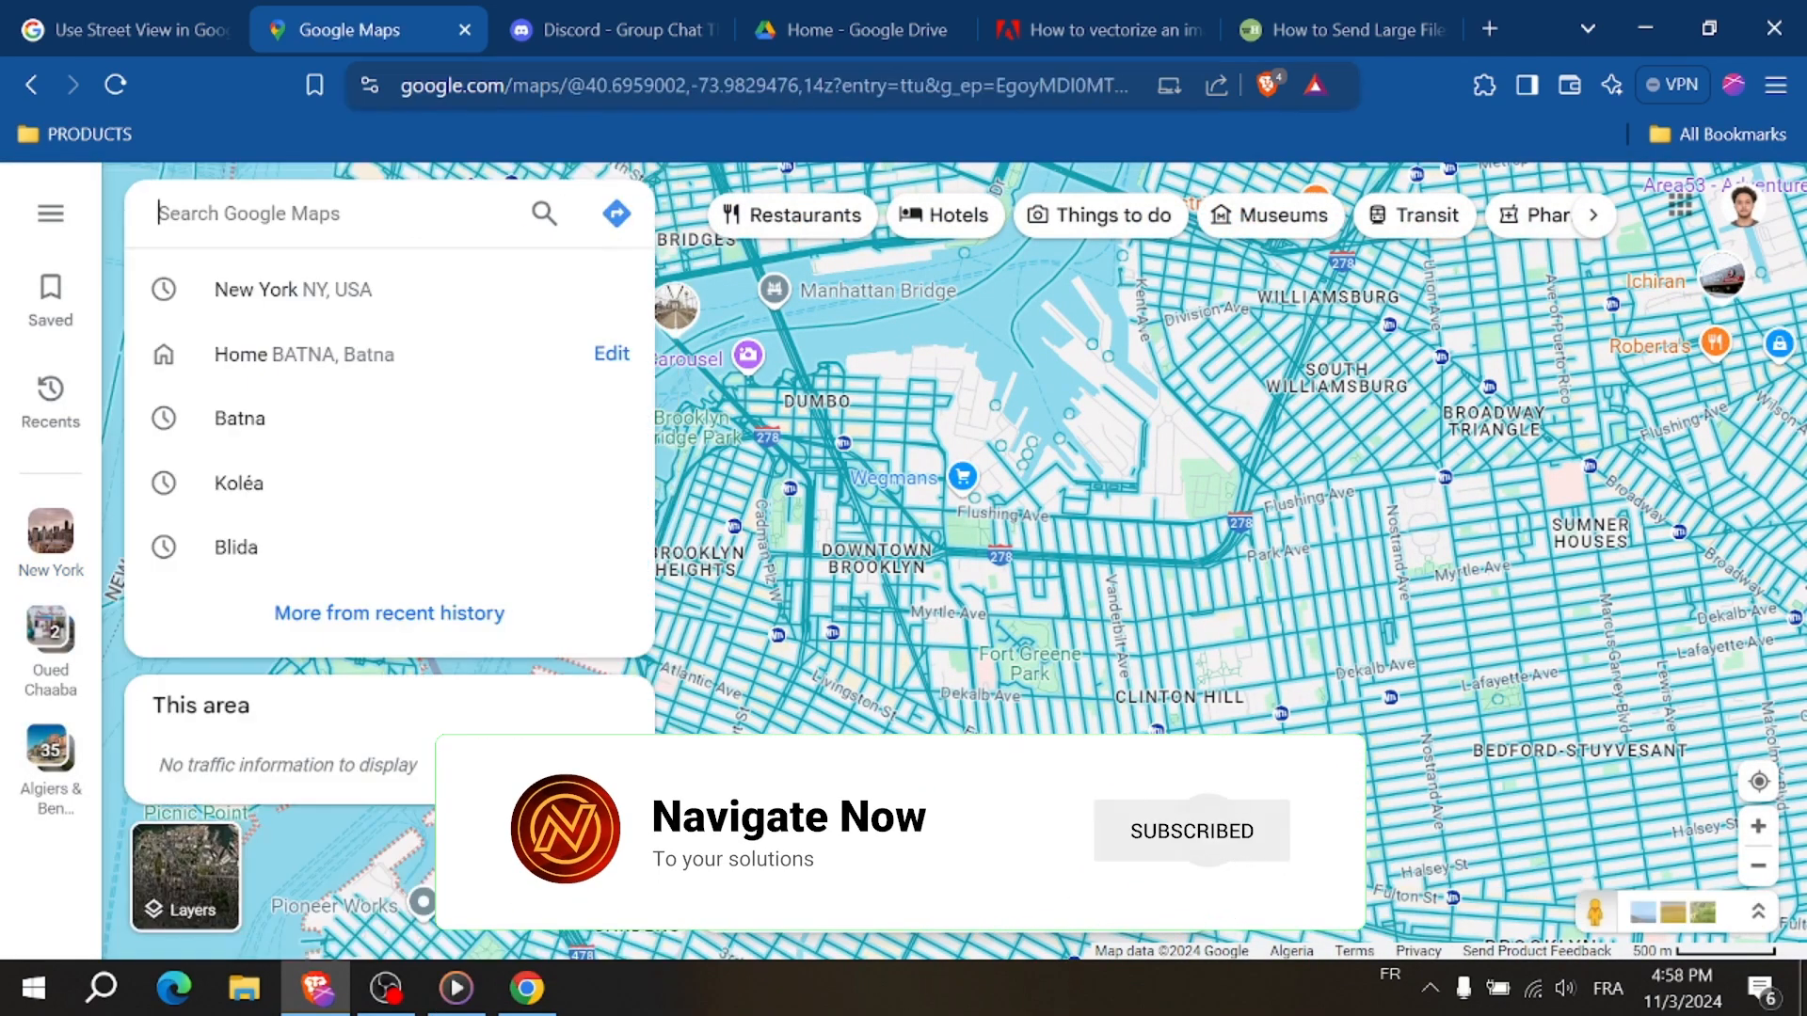